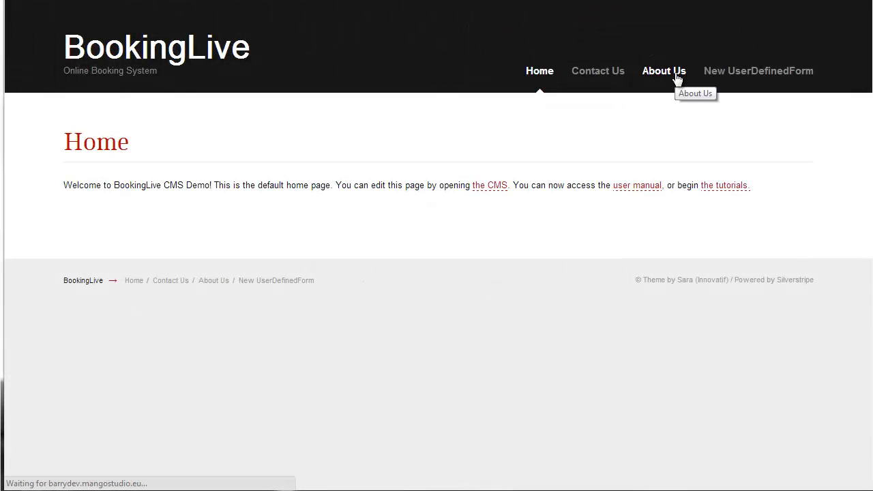
View About Us and Contact Us, narrow the window to mobile layout and use the hamburger menu to reach Home
{"action": "left_click", "coordinate": [664, 70]}
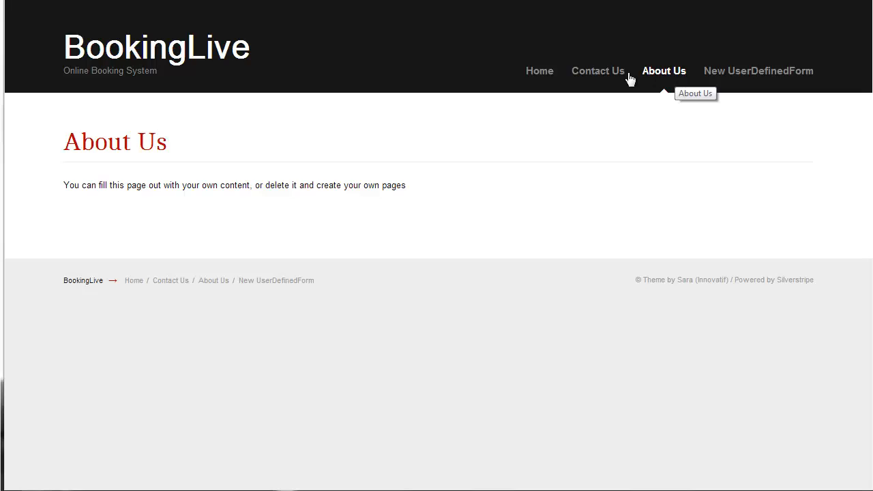
{"action": "left_click", "coordinate": [598, 71]}
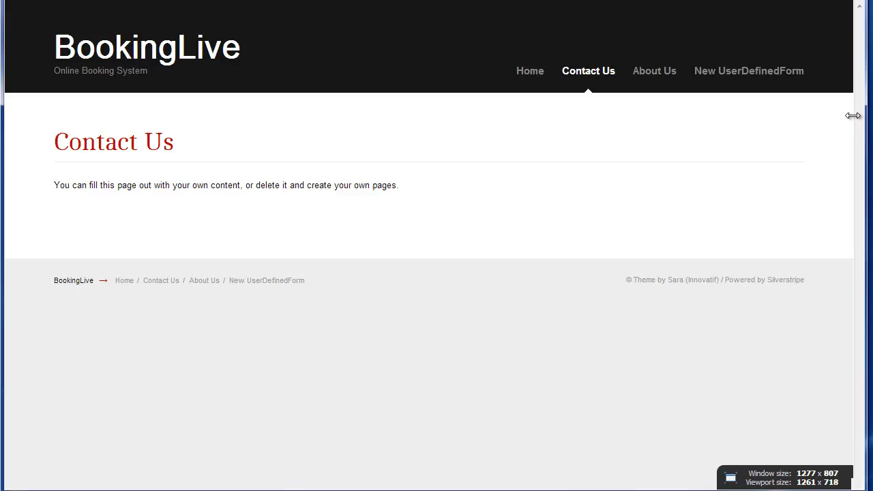
{"action": "left_click_drag", "start_coordinate": [854, 115], "coordinate": [389, 115]}
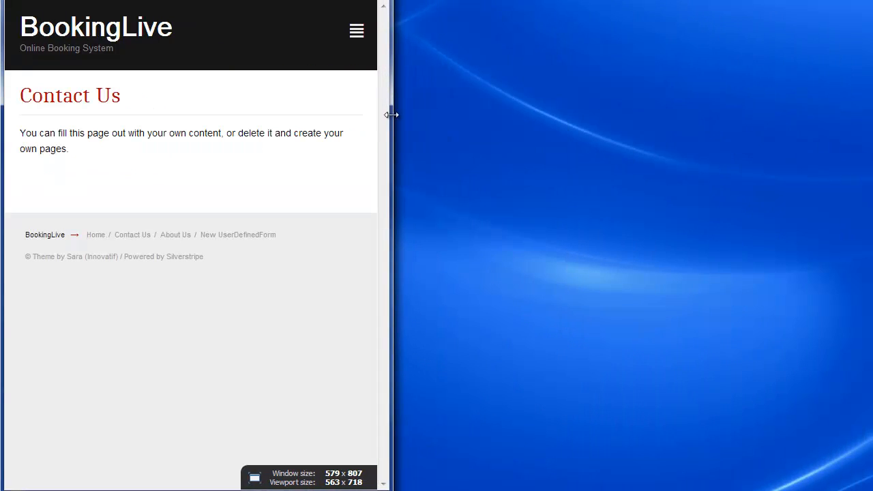
{"action": "left_click", "coordinate": [356, 31]}
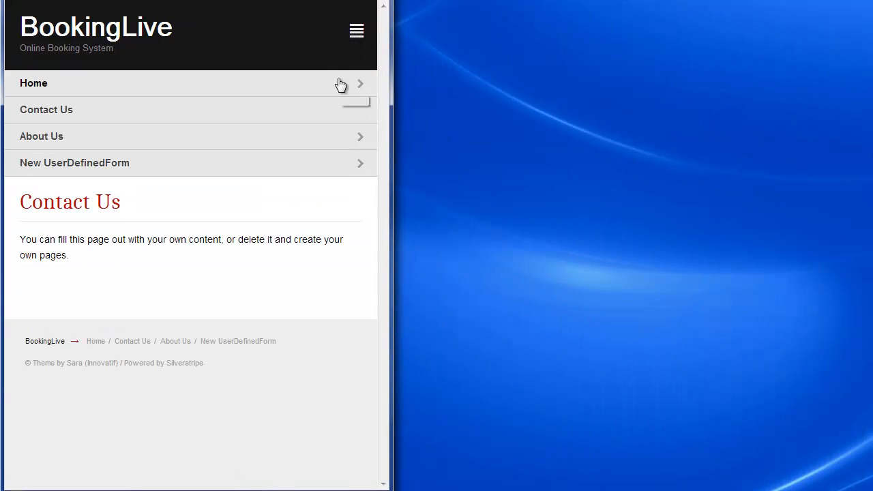
{"action": "left_click", "coordinate": [88, 374]}
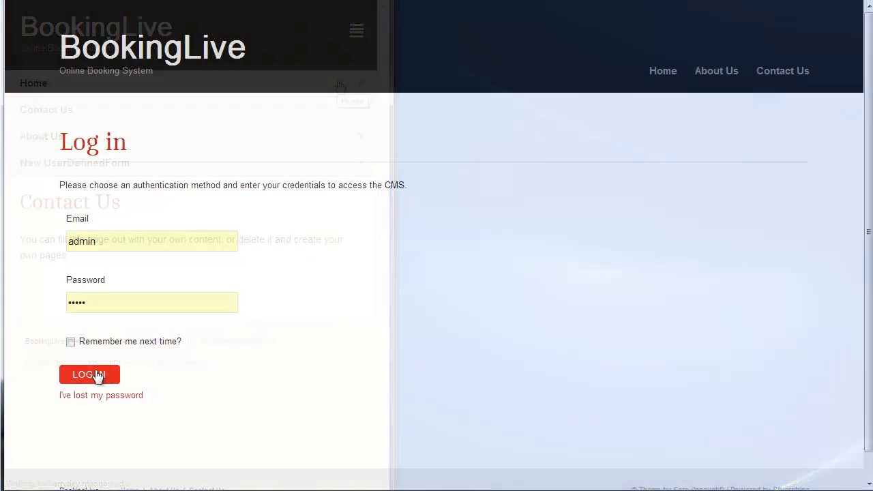
Log in, collapse the side navigation, and show the Home page as a draft preview
{"action": "left_click", "coordinate": [88, 375]}
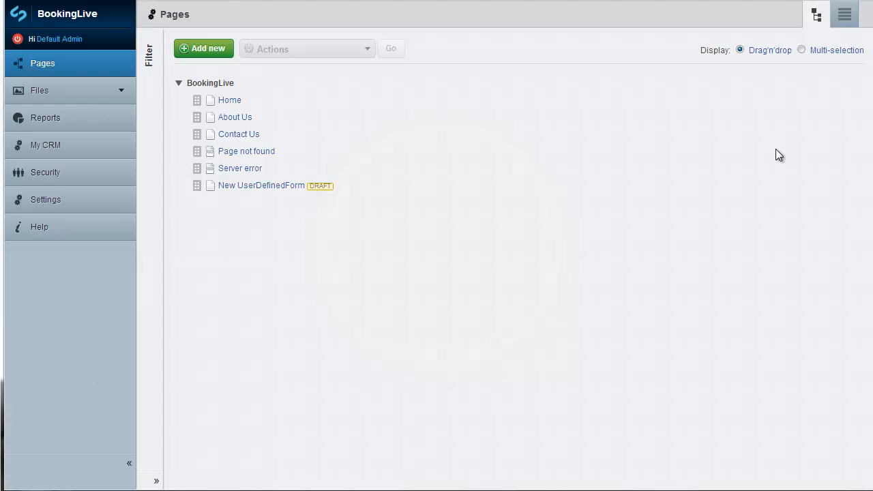
{"action": "mouse_move", "coordinate": [125, 57]}
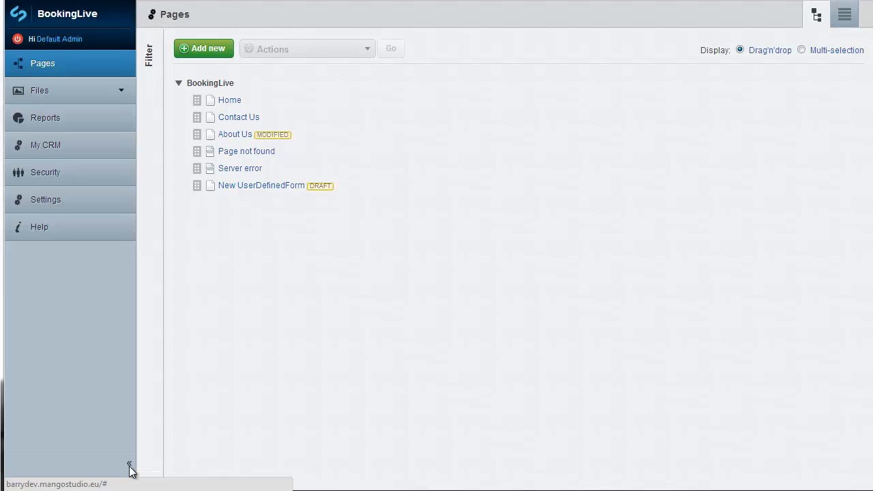
{"action": "left_click", "coordinate": [127, 470]}
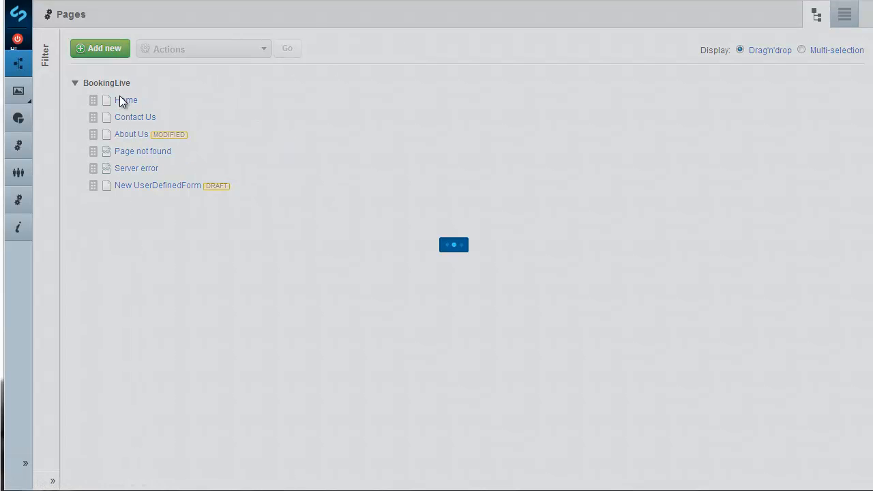
{"action": "left_click", "coordinate": [125, 101]}
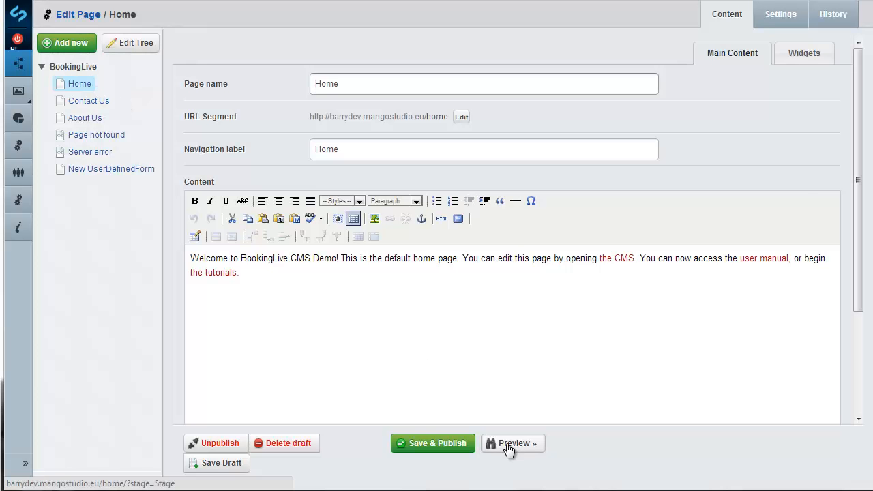
{"action": "left_click", "coordinate": [512, 443]}
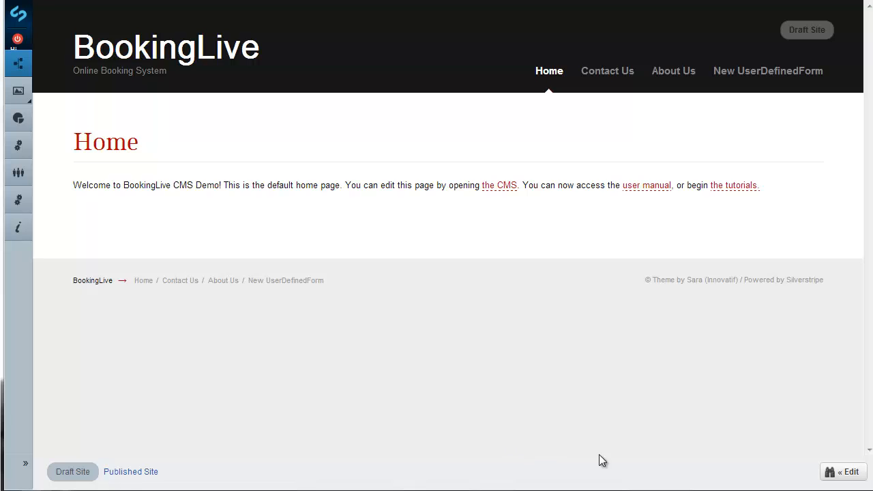
Return from the draft preview to the Home page editor
{"action": "left_click", "coordinate": [845, 472]}
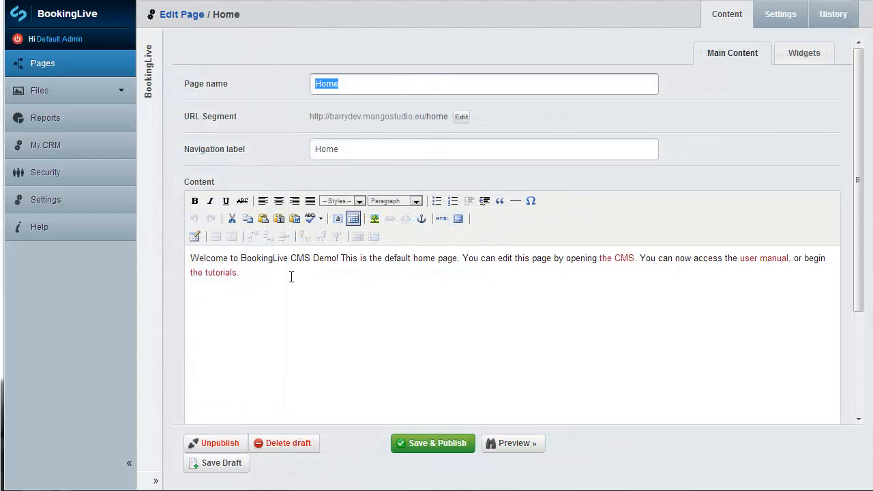
{"action": "mouse_move", "coordinate": [795, 21]}
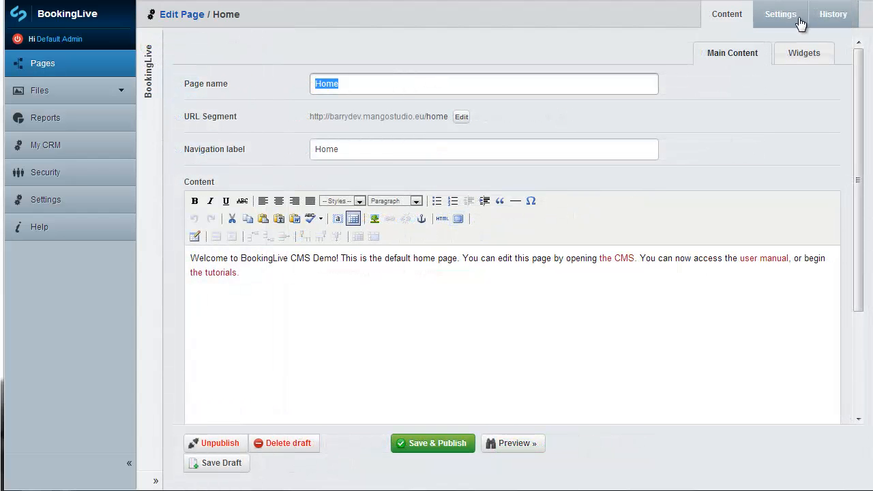
Browse the Home page's Widgets, Settings and History tabs, then go to the Files section
{"action": "left_click", "coordinate": [815, 53]}
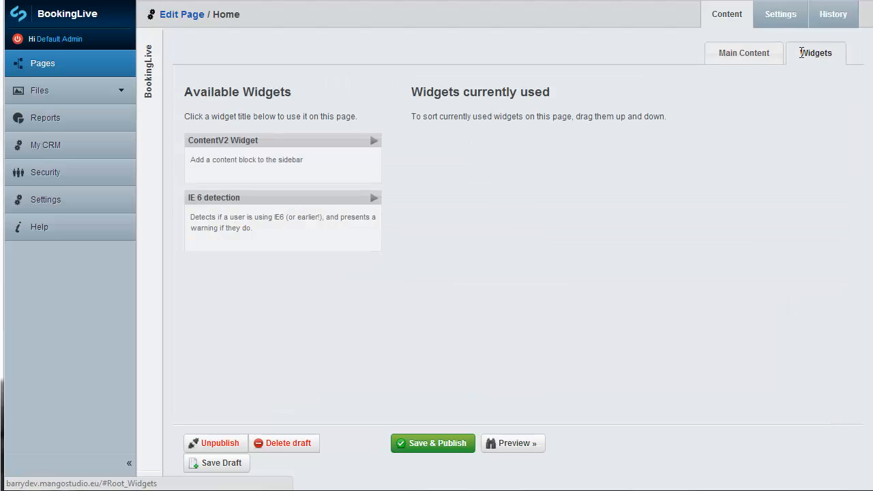
{"action": "left_click", "coordinate": [781, 14]}
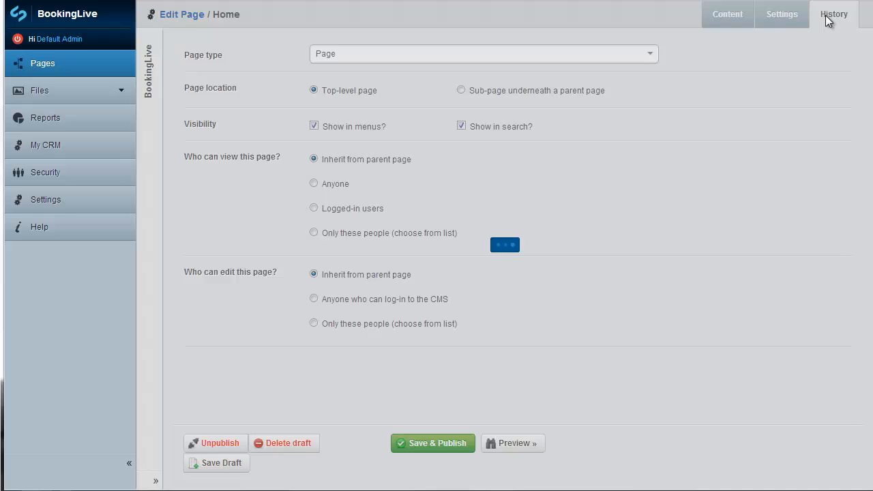
{"action": "left_click", "coordinate": [828, 13]}
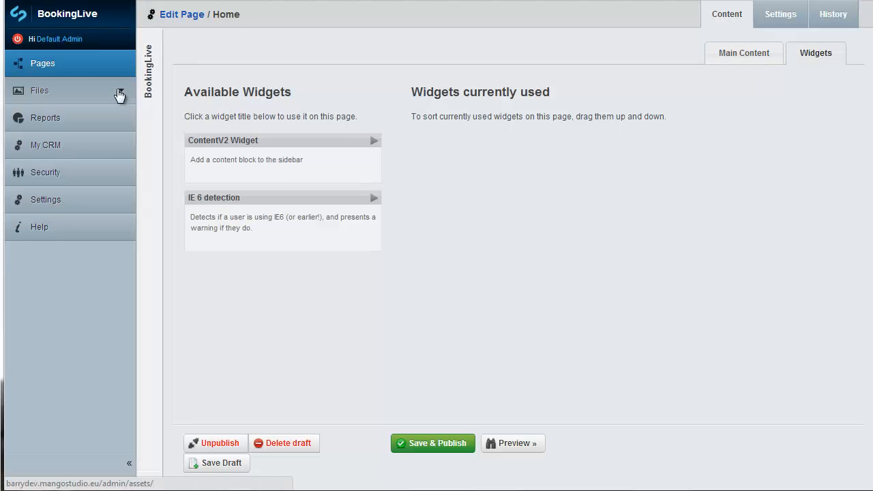
{"action": "left_click", "coordinate": [39, 90]}
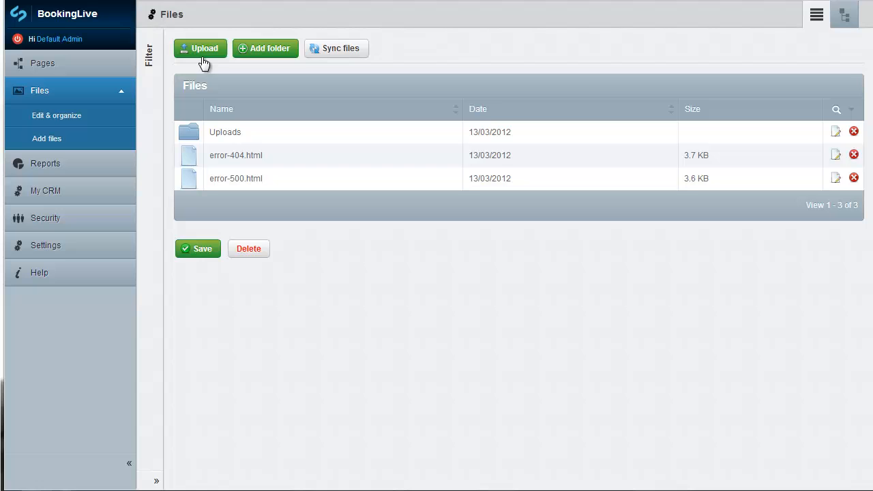
Upload the logo image from the bookinglive folder through the file picker
{"action": "left_click", "coordinate": [200, 48]}
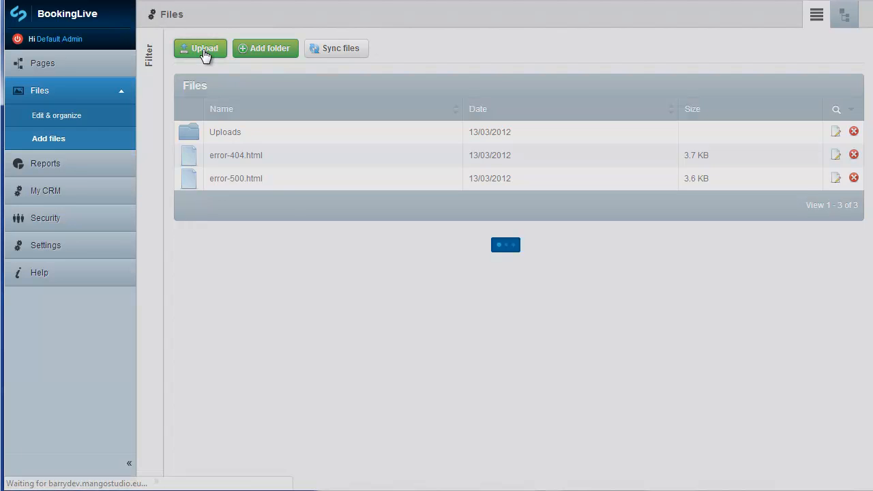
{"action": "left_click", "coordinate": [200, 47]}
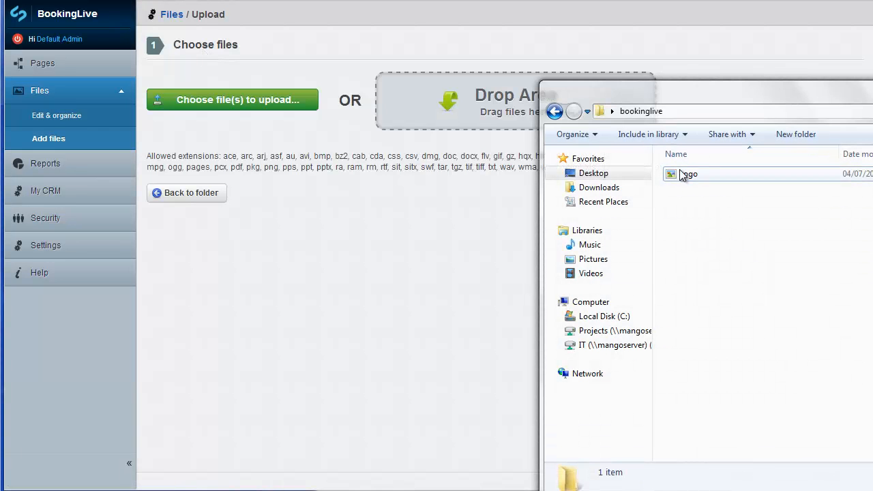
{"action": "double_click", "coordinate": [687, 174]}
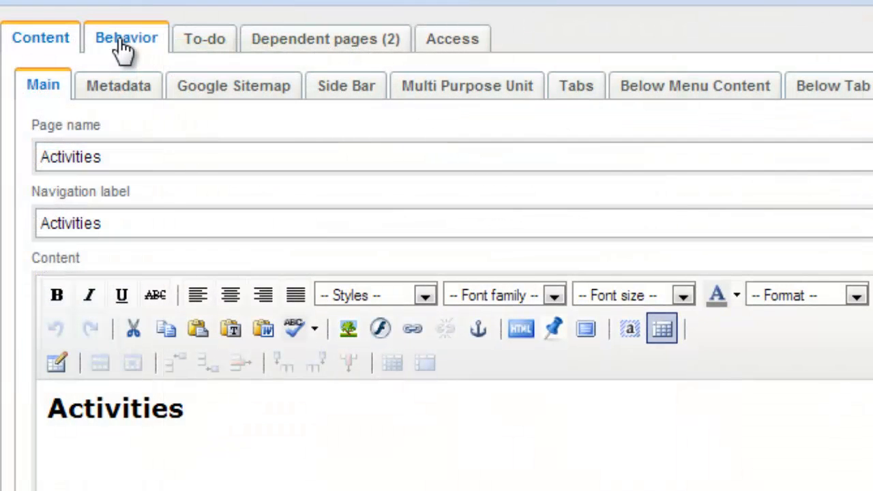
{"action": "left_click", "coordinate": [126, 38]}
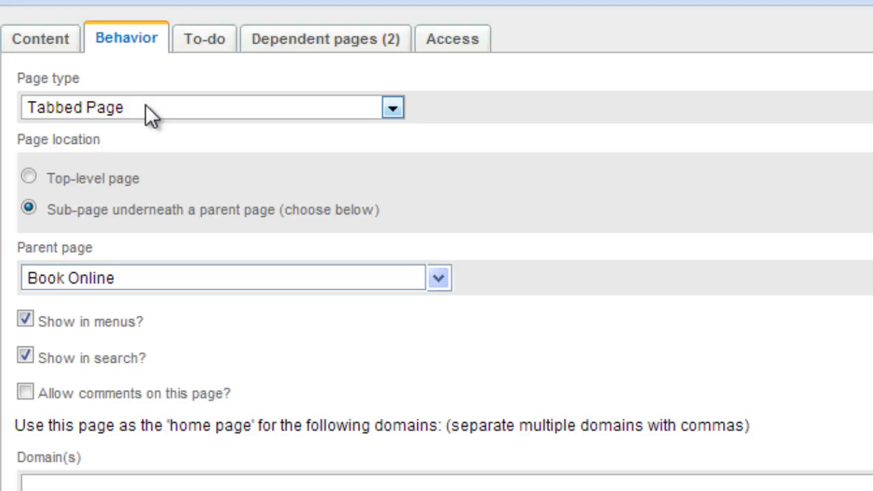
{"action": "left_click", "coordinate": [39, 39]}
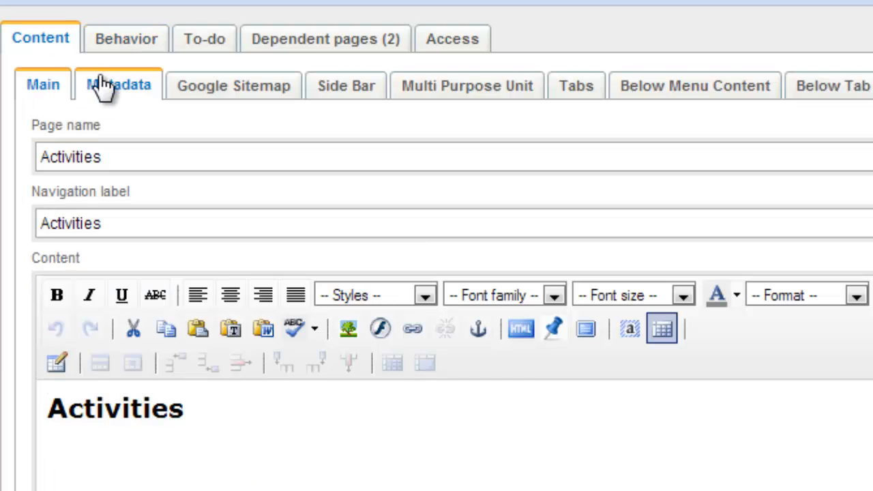